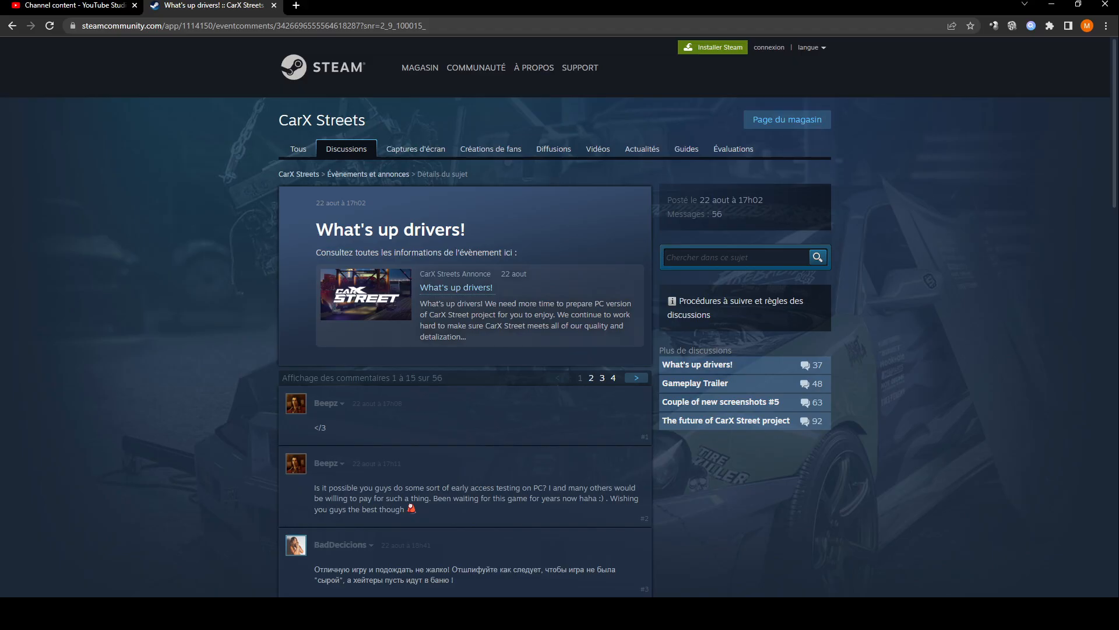
mouse_move(537, 396)
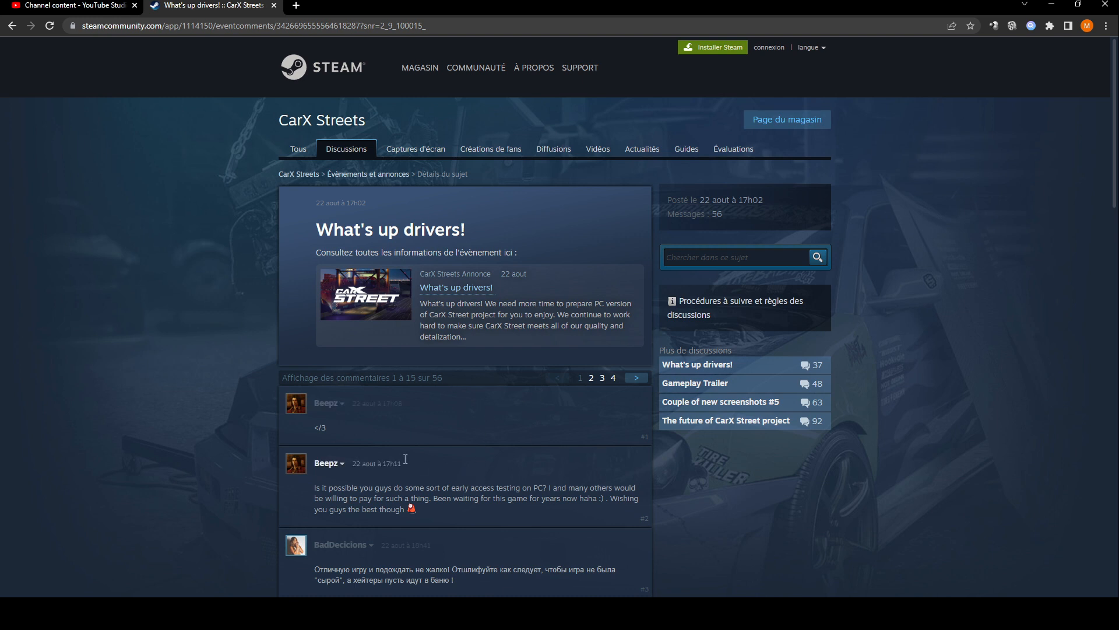
- Scroll down the thread until comments #1–#7 appear below the announcement post
scroll("down", 3)
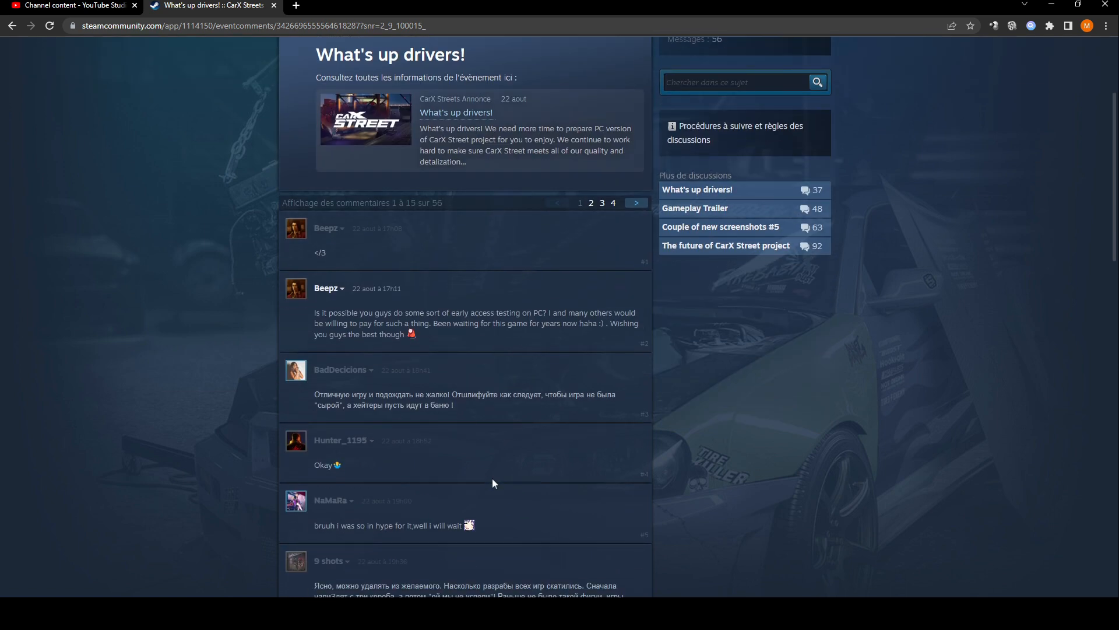
scroll("down", 3)
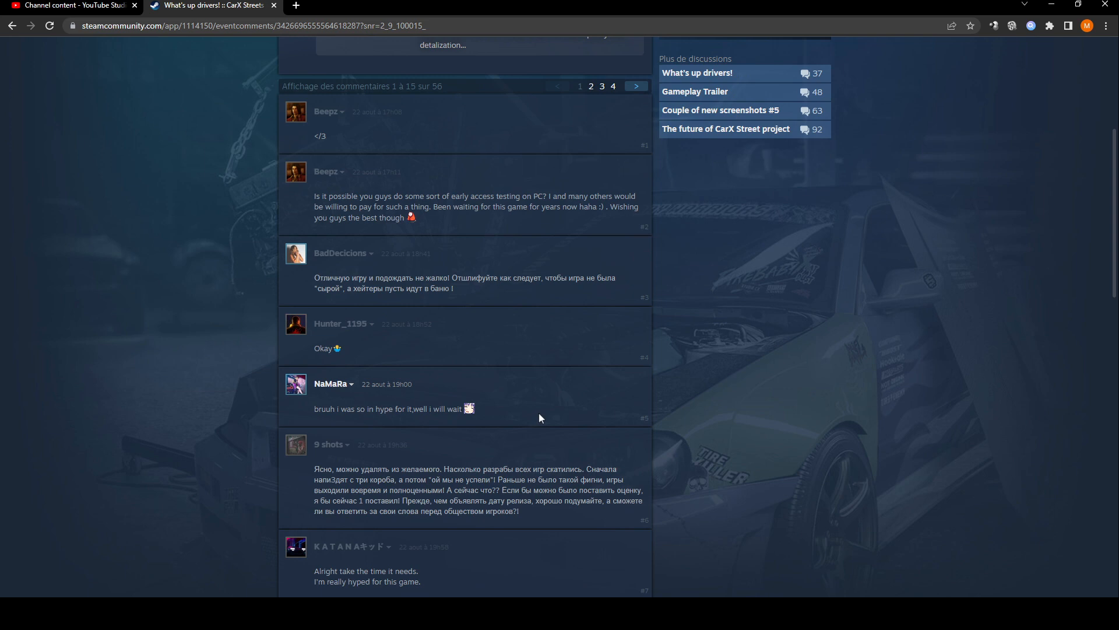
mouse_move(592, 399)
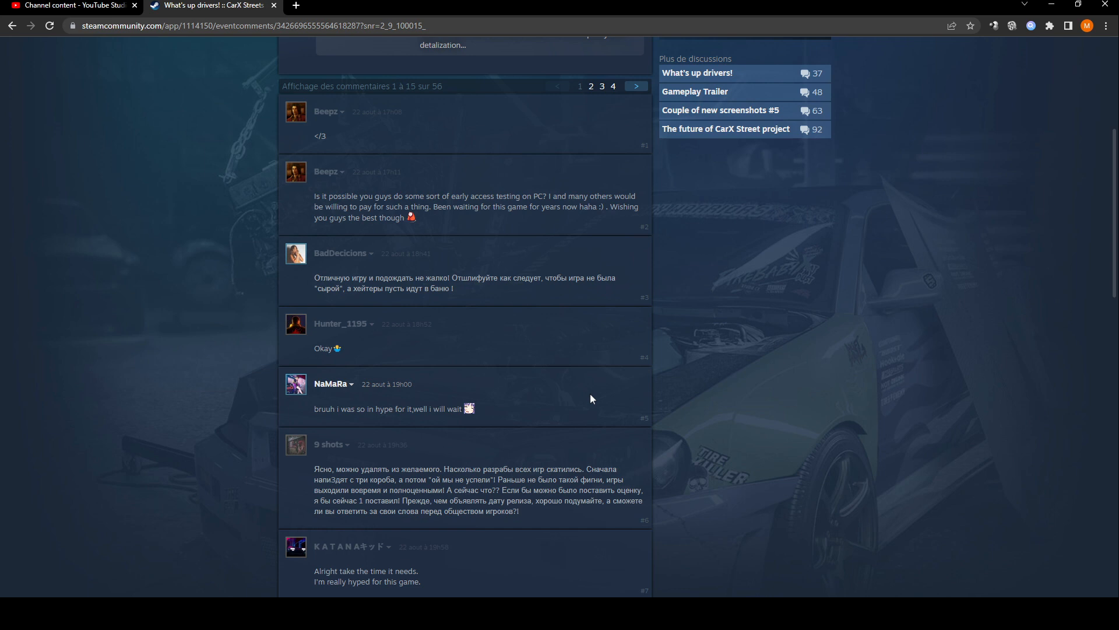
mouse_move(566, 330)
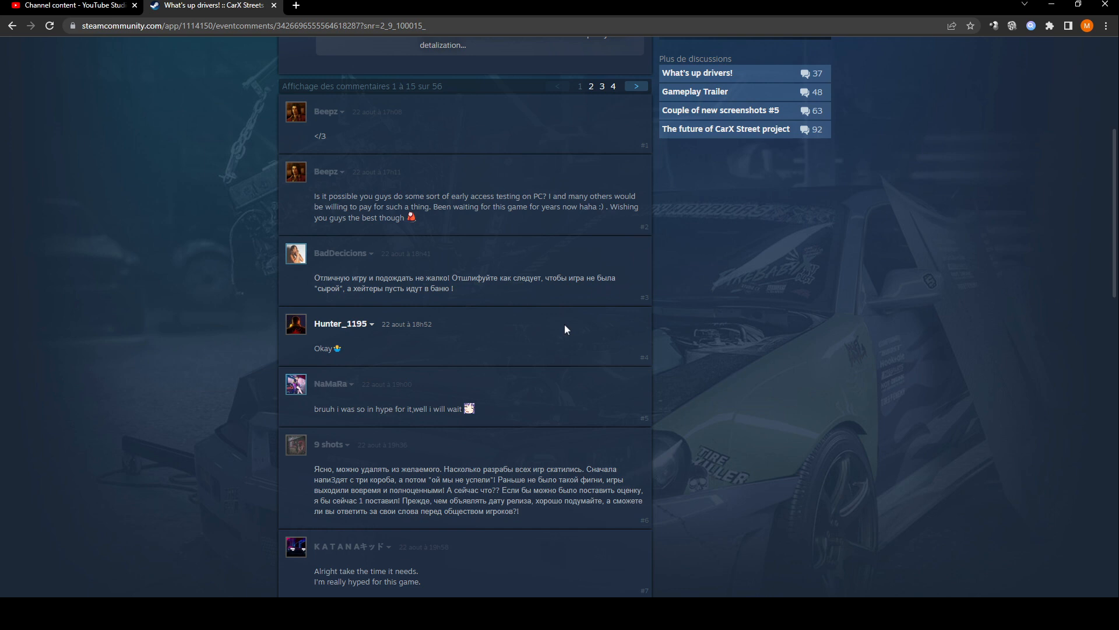
scroll("down", 3)
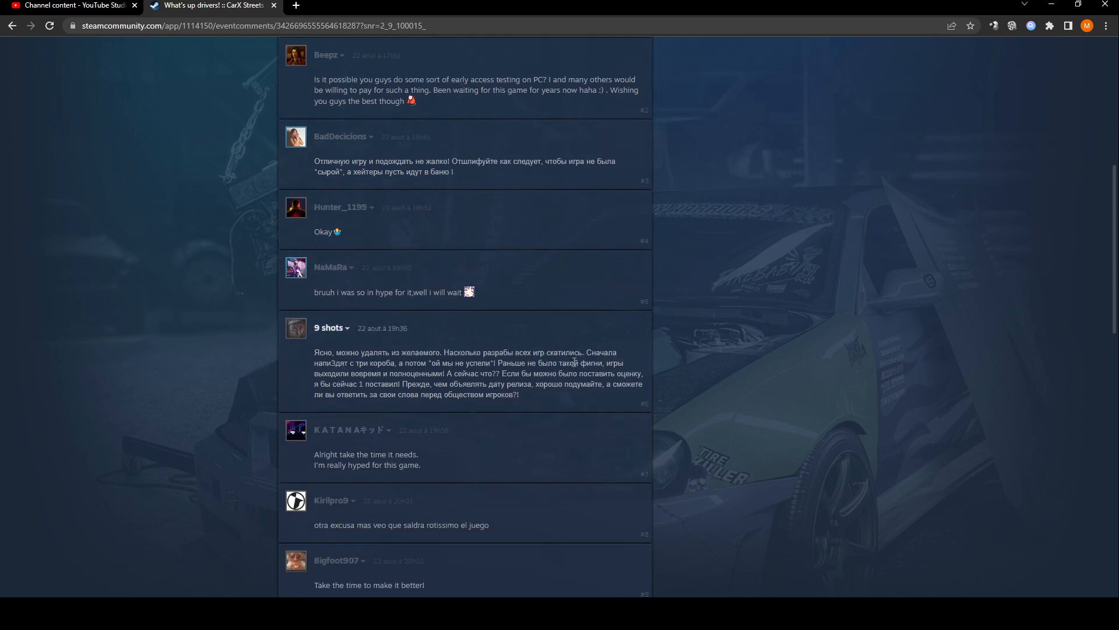
mouse_move(599, 338)
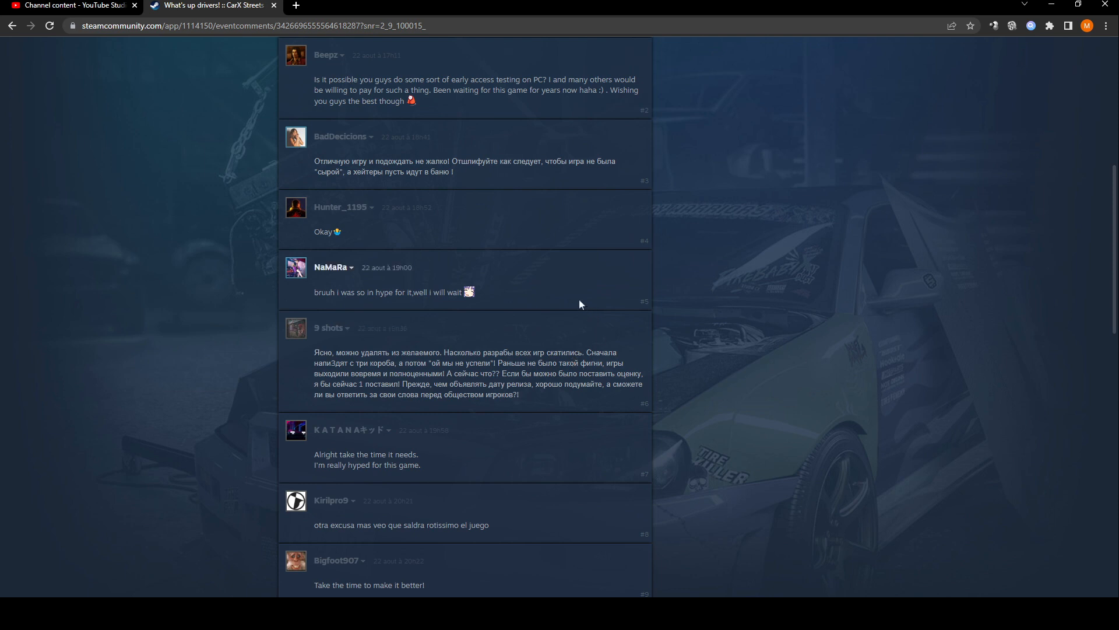
scroll("down", 3)
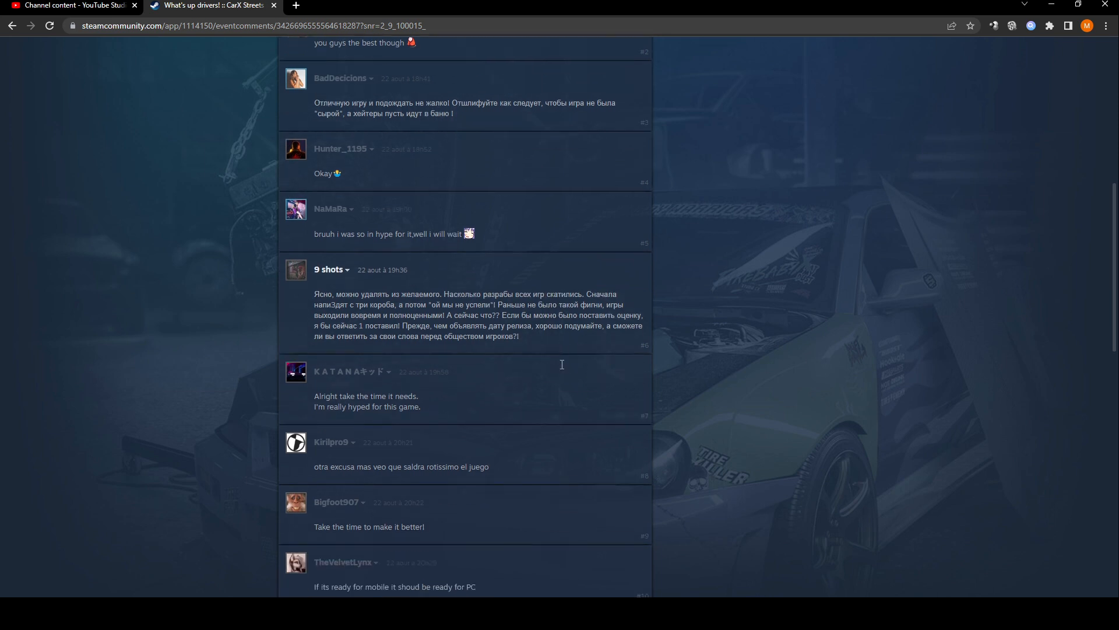
scroll("down", 3)
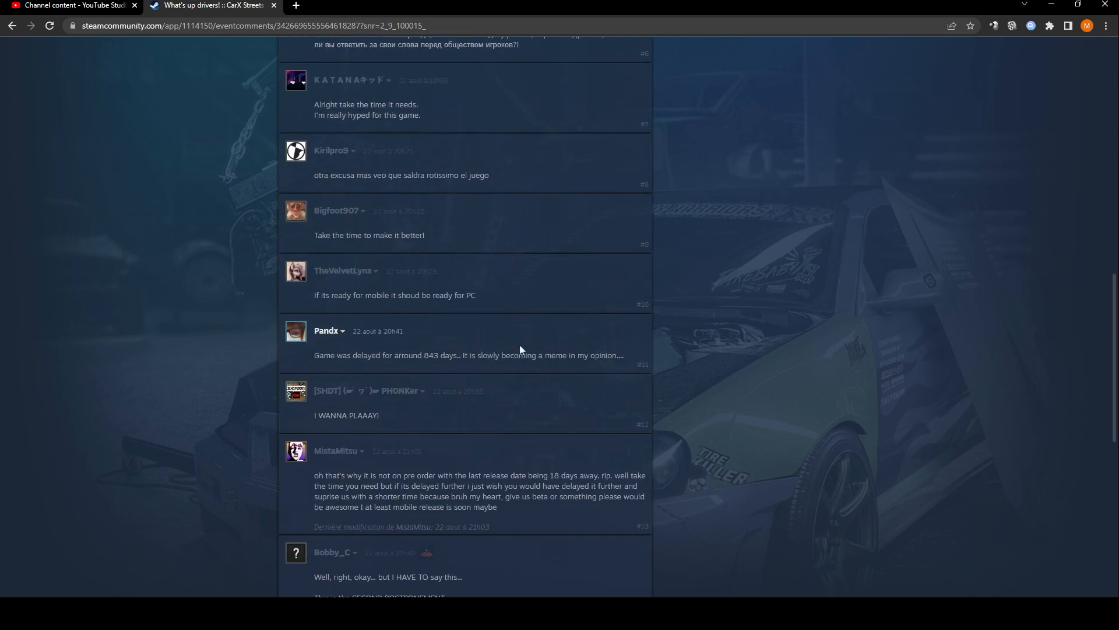
mouse_move(527, 359)
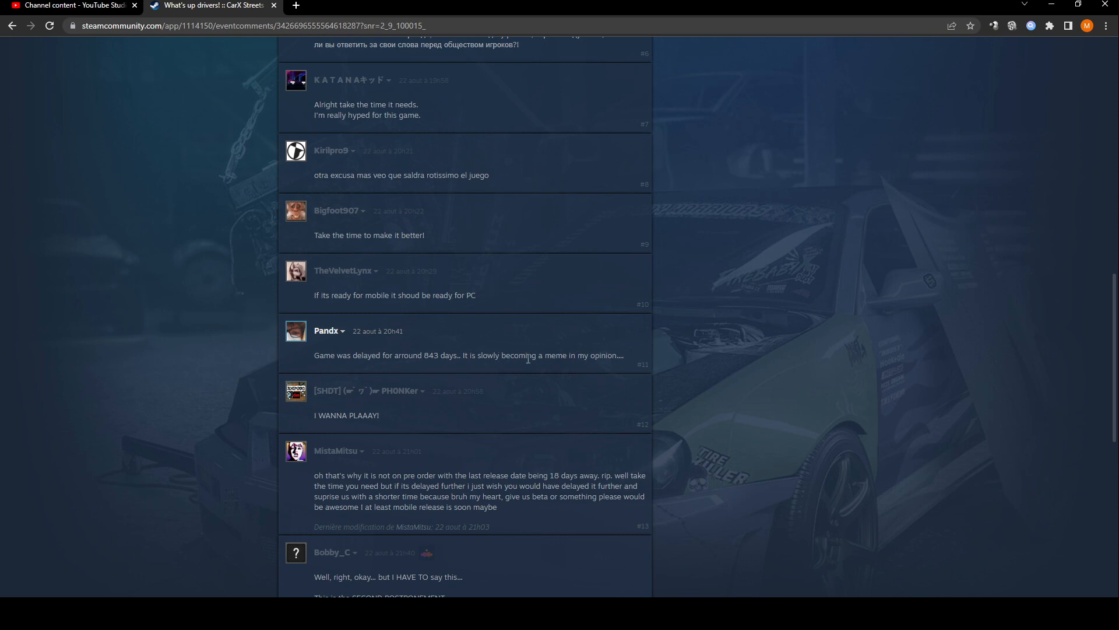
mouse_move(523, 364)
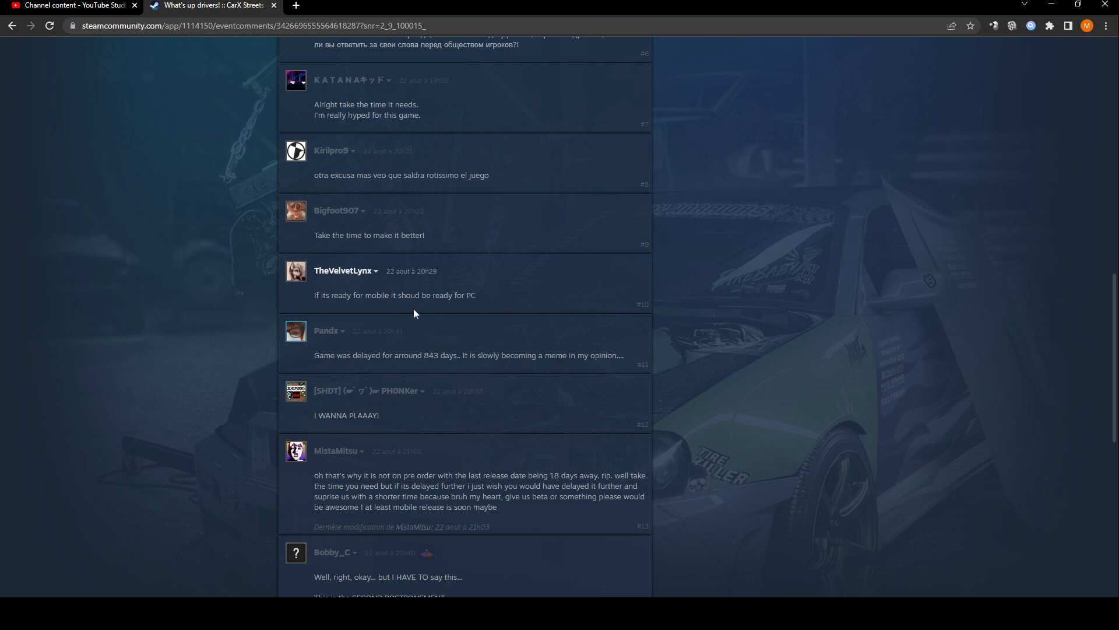
double_click(424, 355)
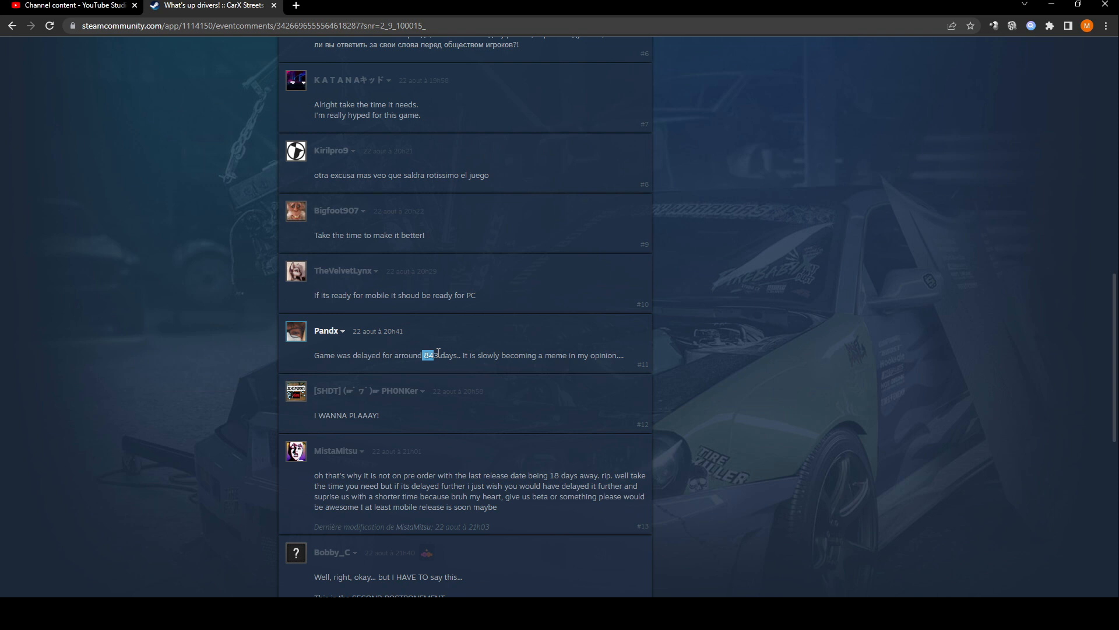
- Scroll back toward the announcement card and the first replies
scroll("down", 3)
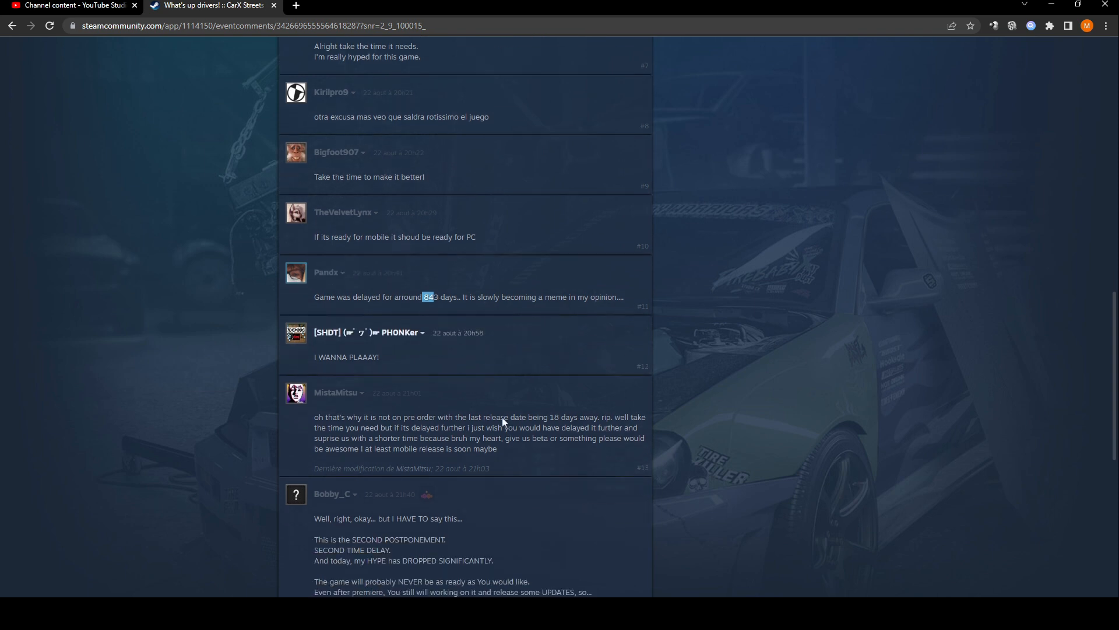
scroll("down", 3)
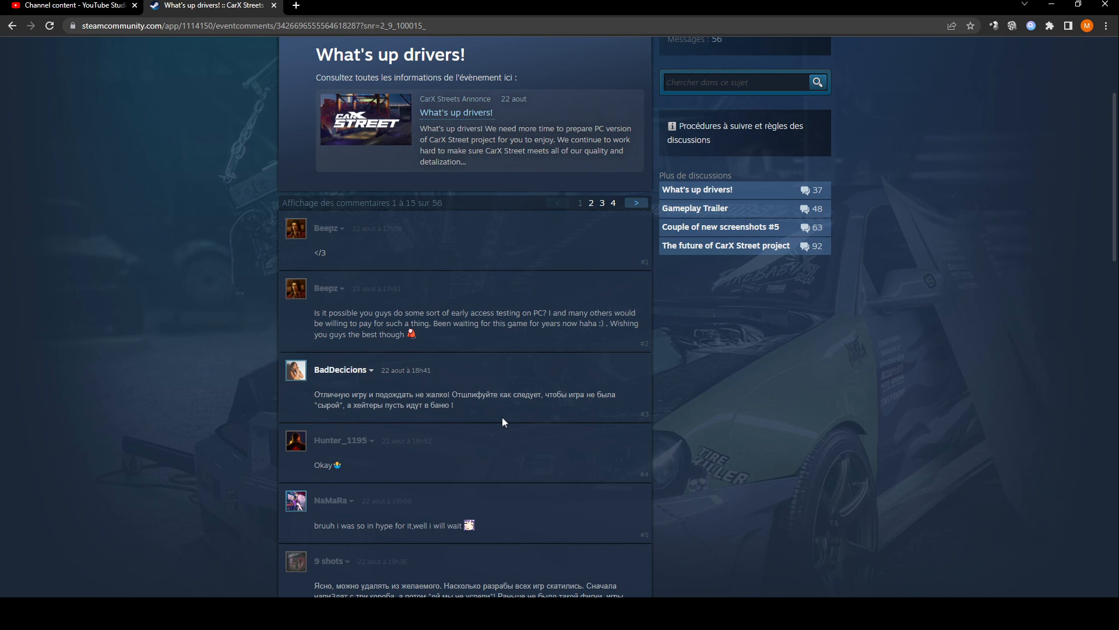
mouse_move(539, 409)
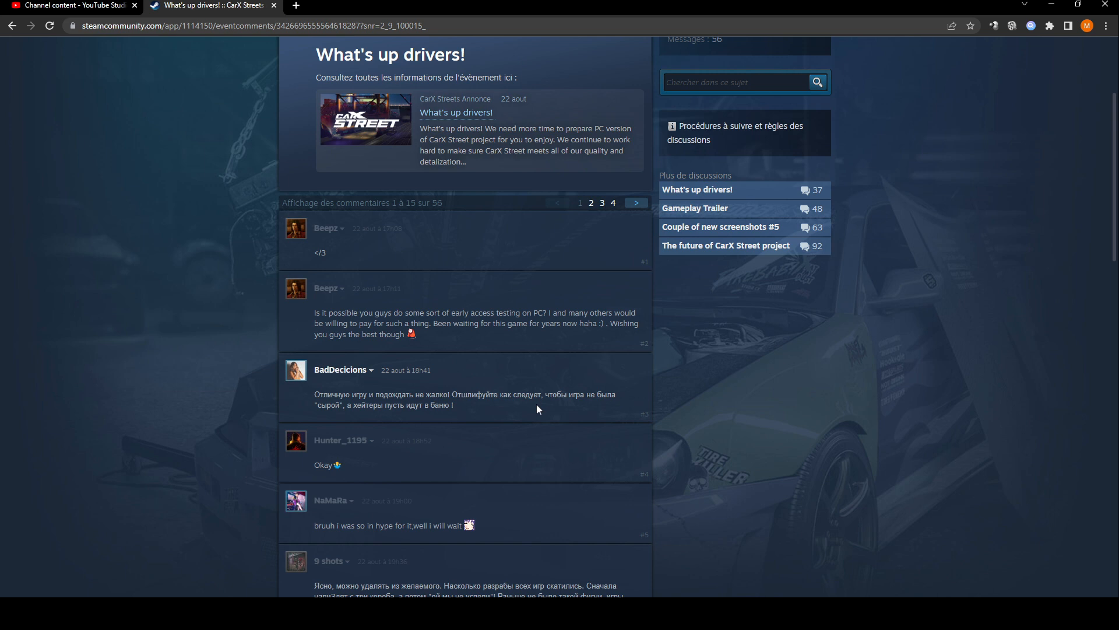
- Return to the page top showing the CarX Streets header and navigation tabs
left_click(737, 82)
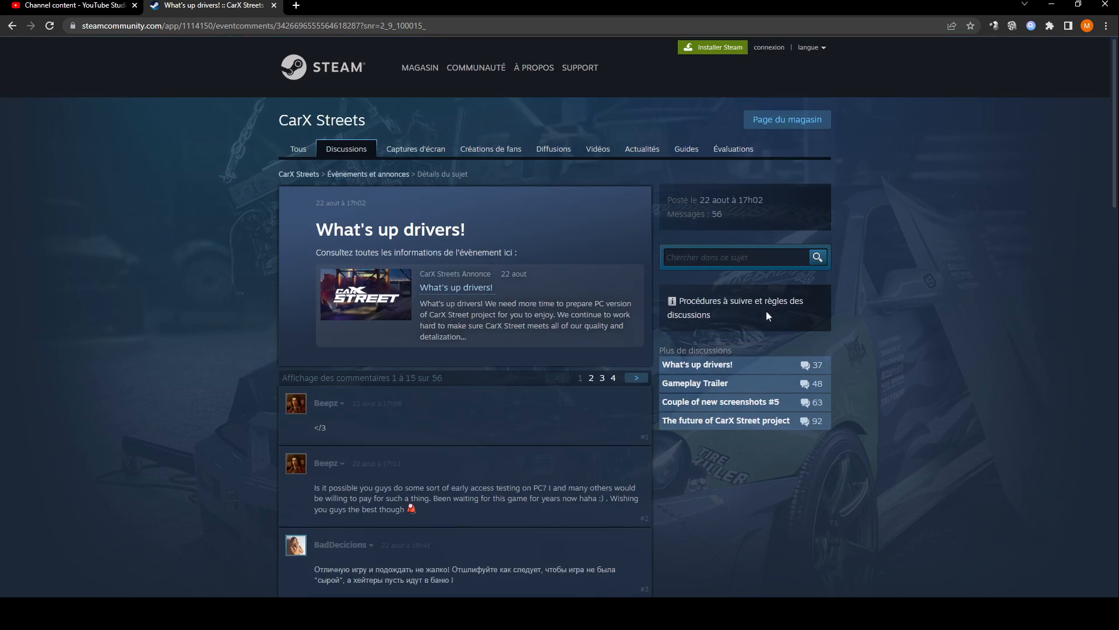
mouse_move(572, 315)
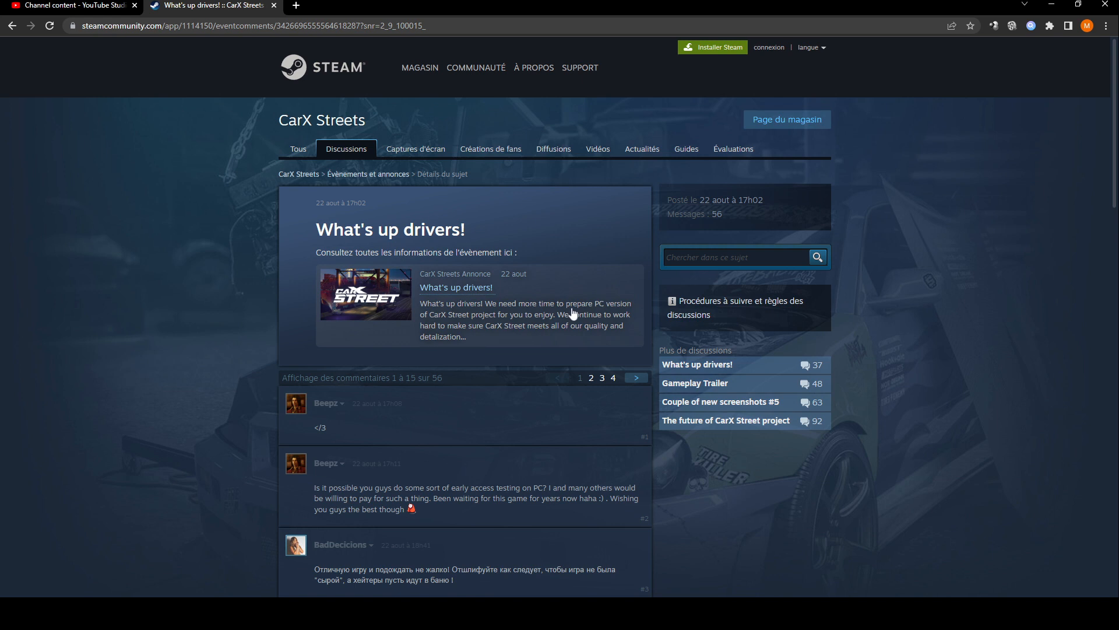
mouse_move(615, 292)
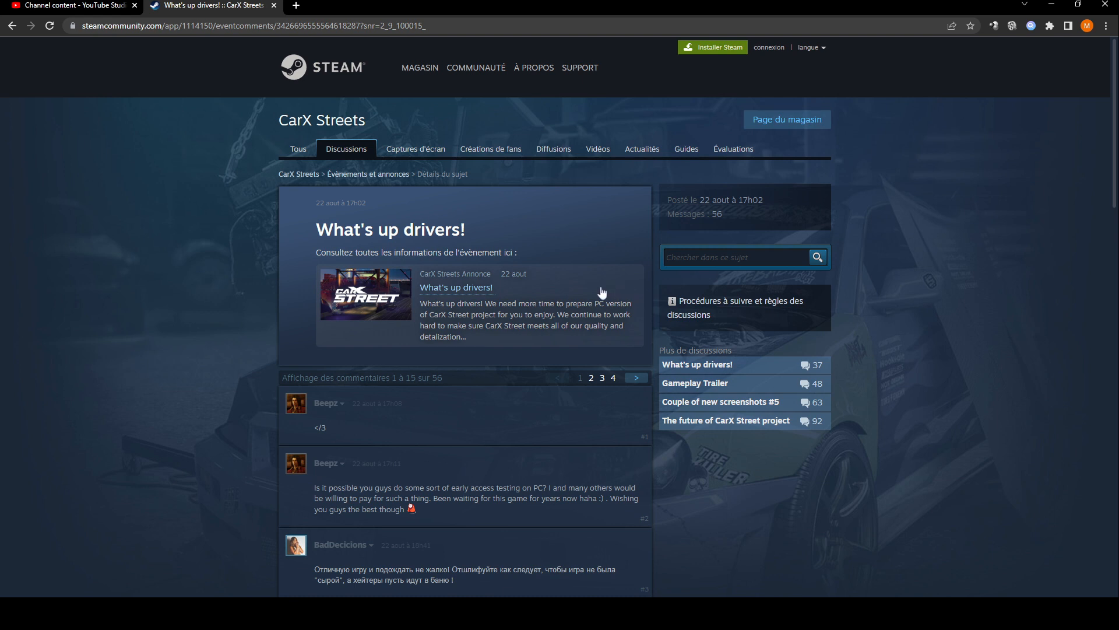
mouse_move(563, 310)
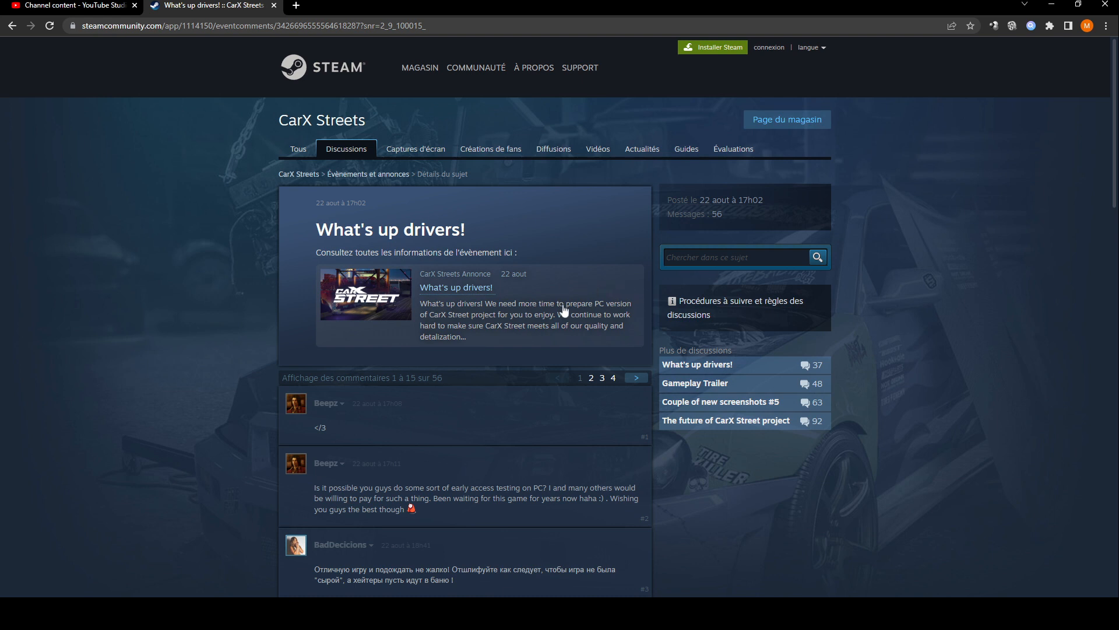
mouse_move(490, 264)
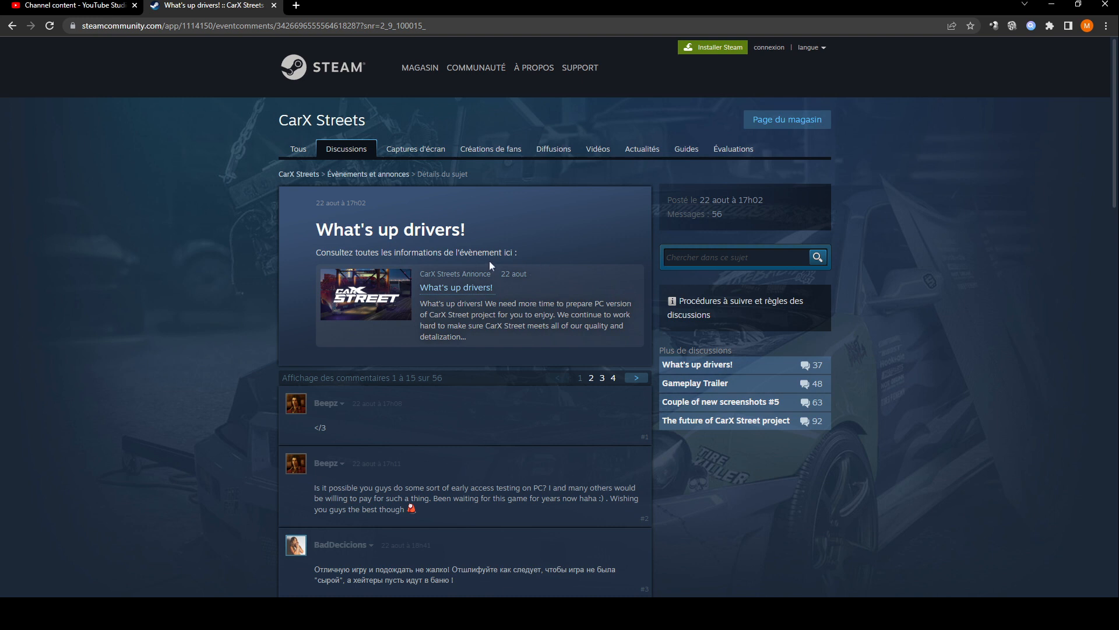
mouse_move(716, 320)
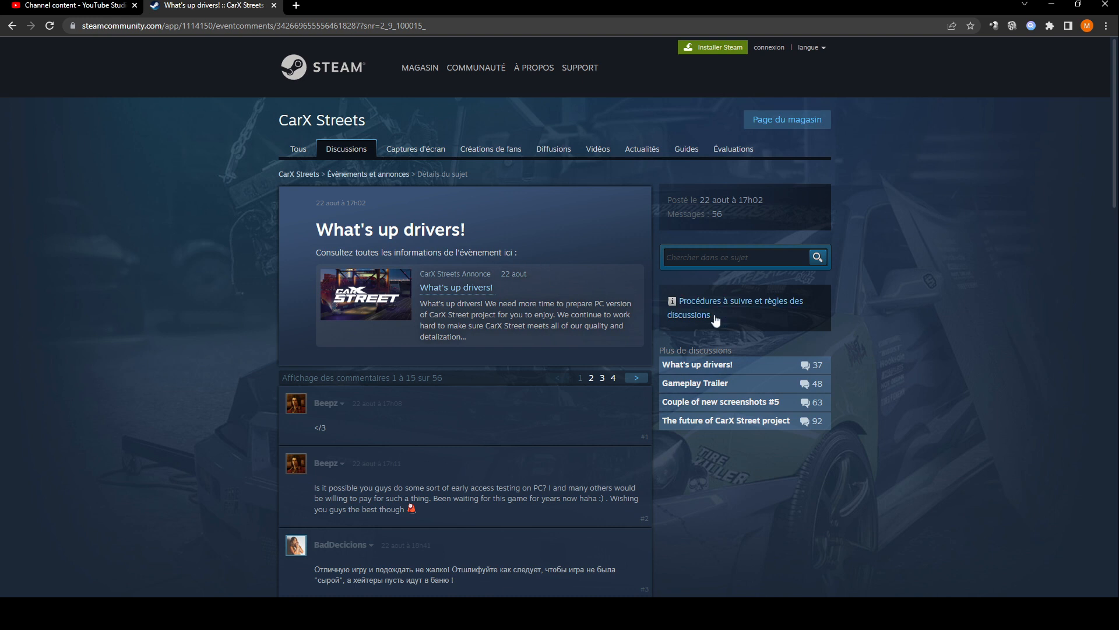
mouse_move(894, 429)
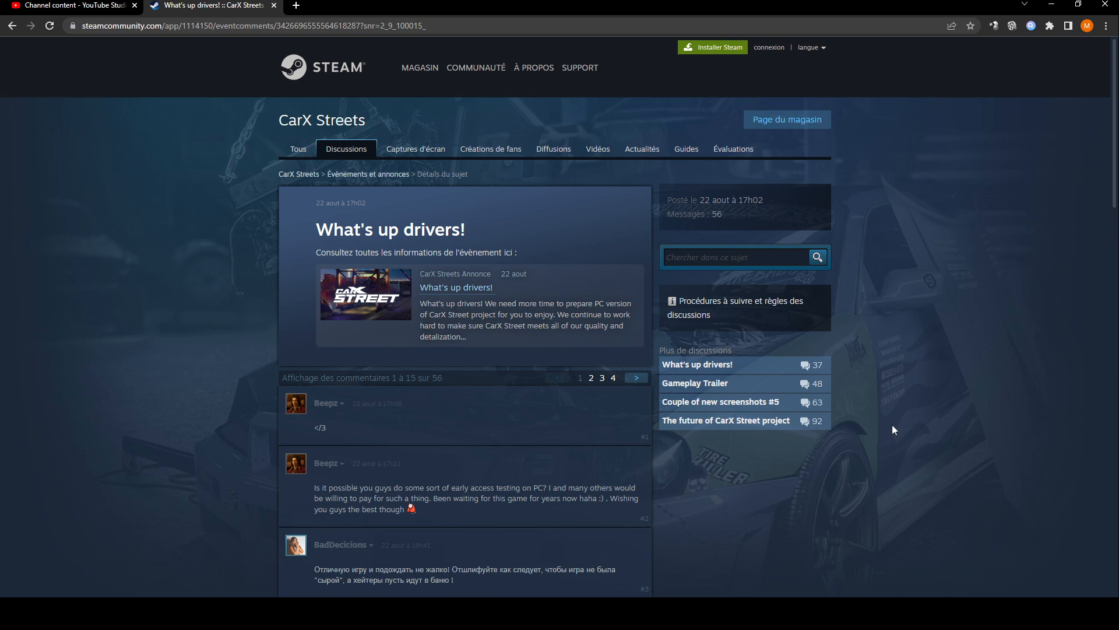
mouse_move(892, 418)
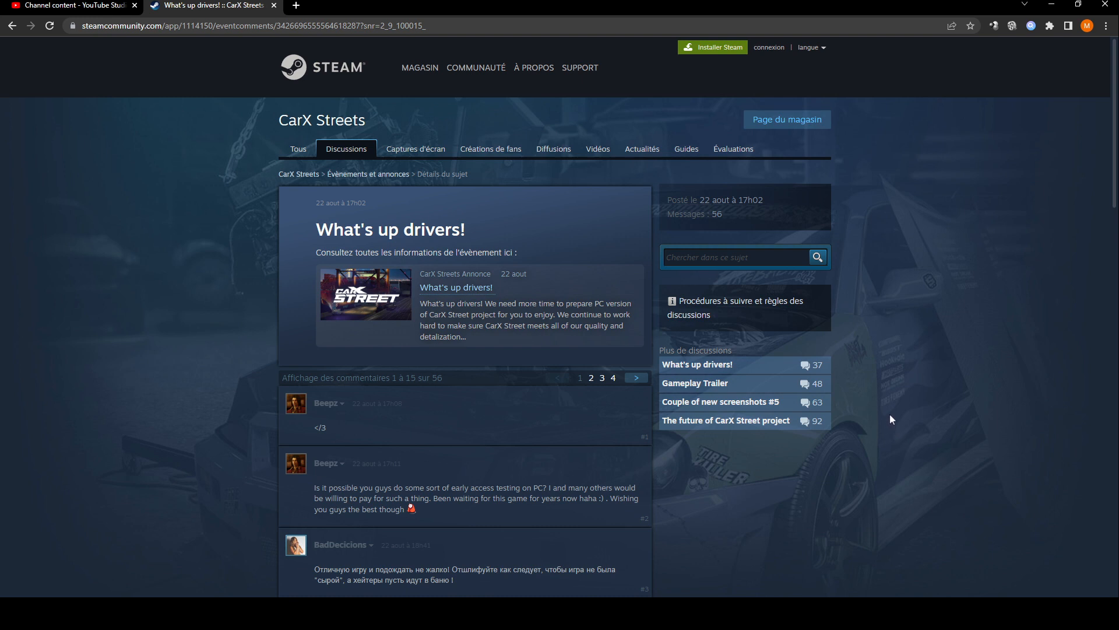
mouse_move(854, 374)
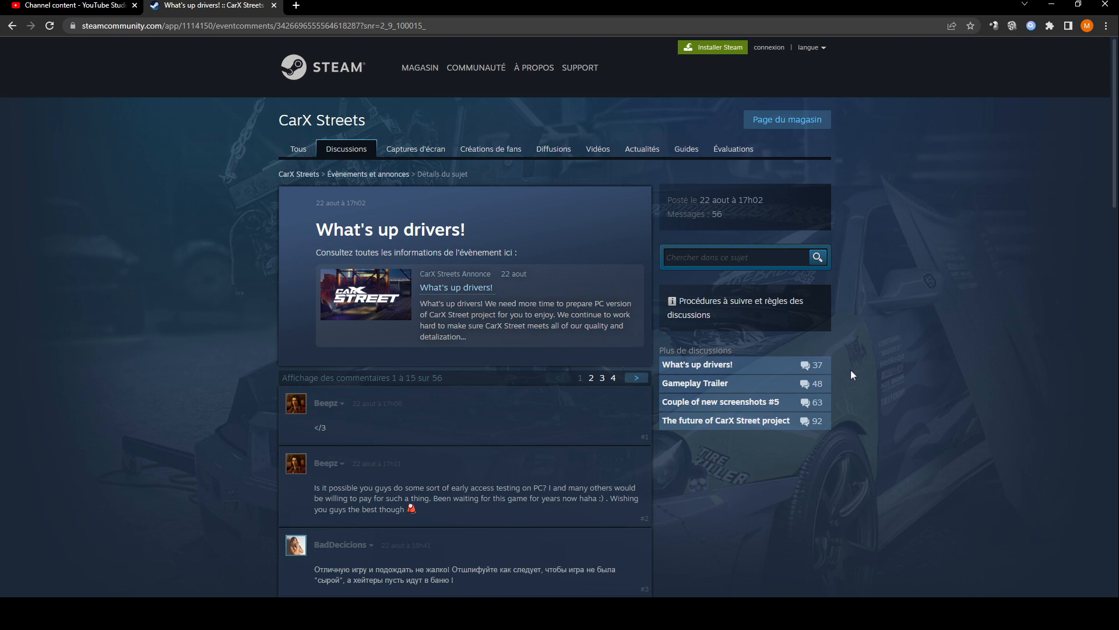
mouse_move(529, 330)
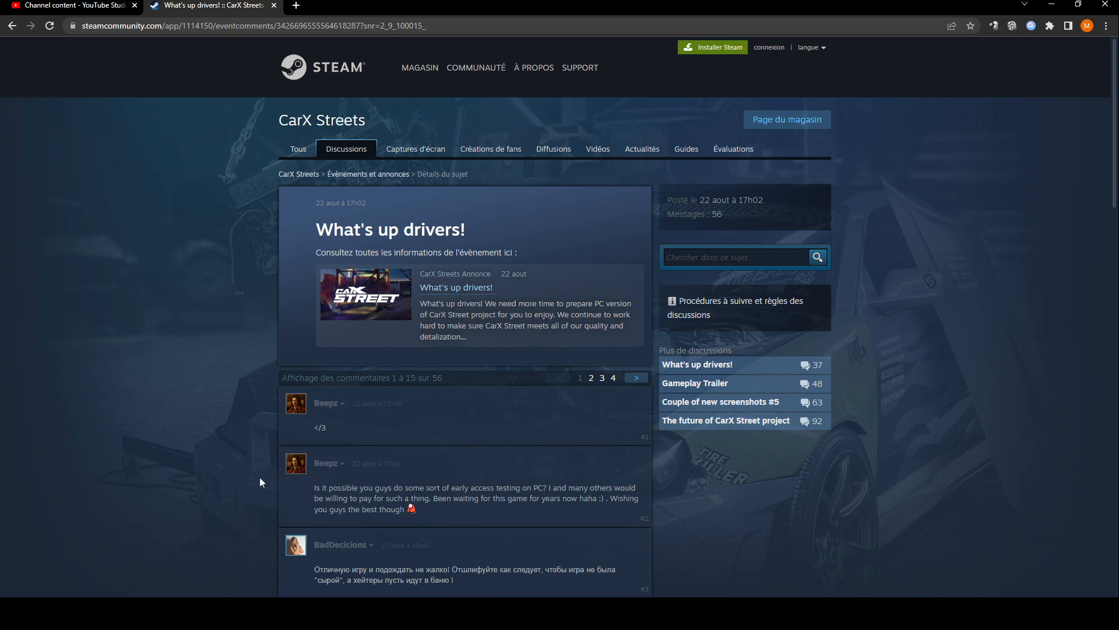
mouse_move(427, 210)
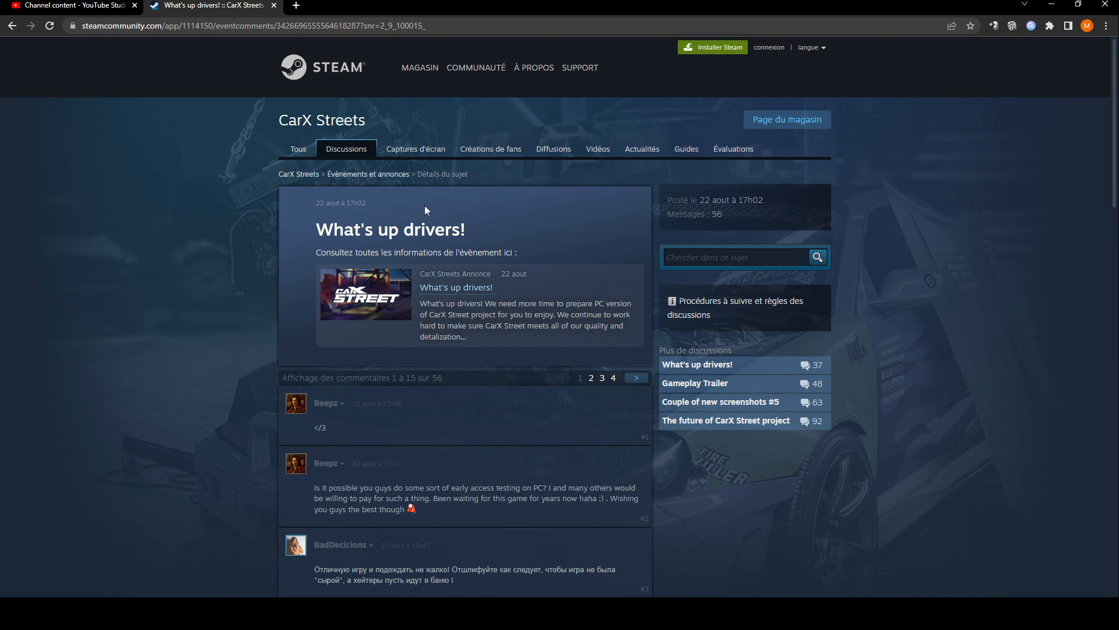
mouse_move(520, 314)
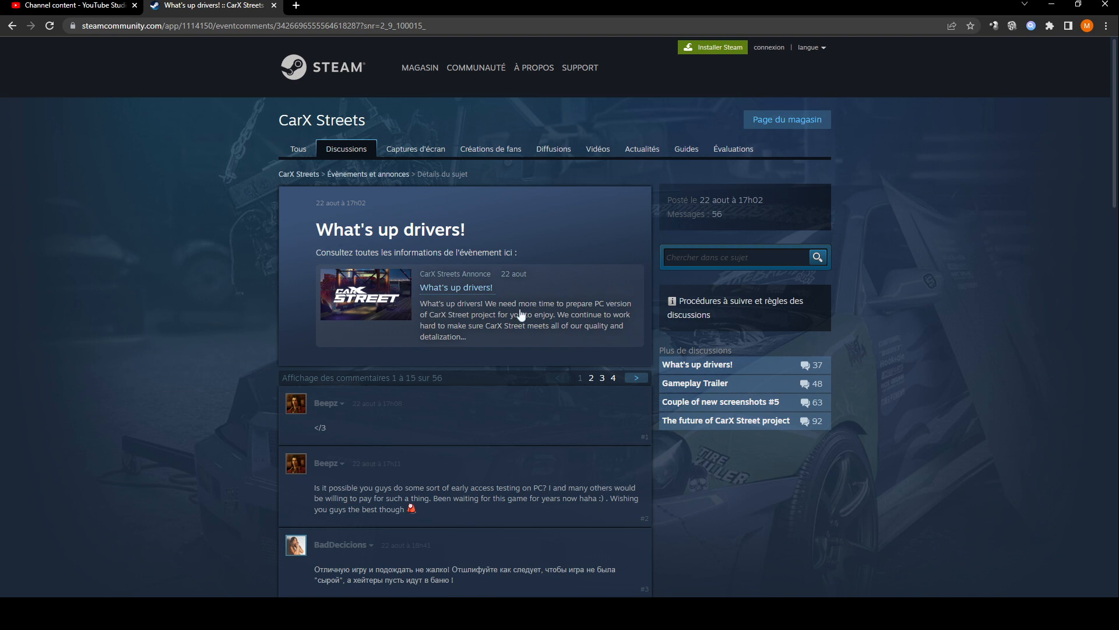
mouse_move(543, 280)
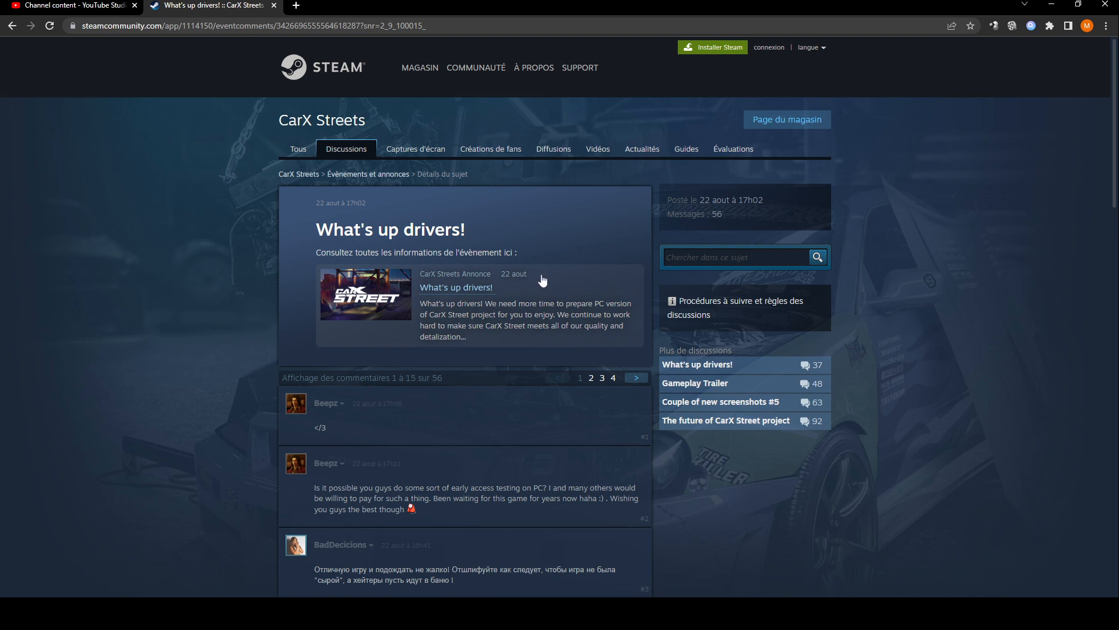
mouse_move(782, 326)
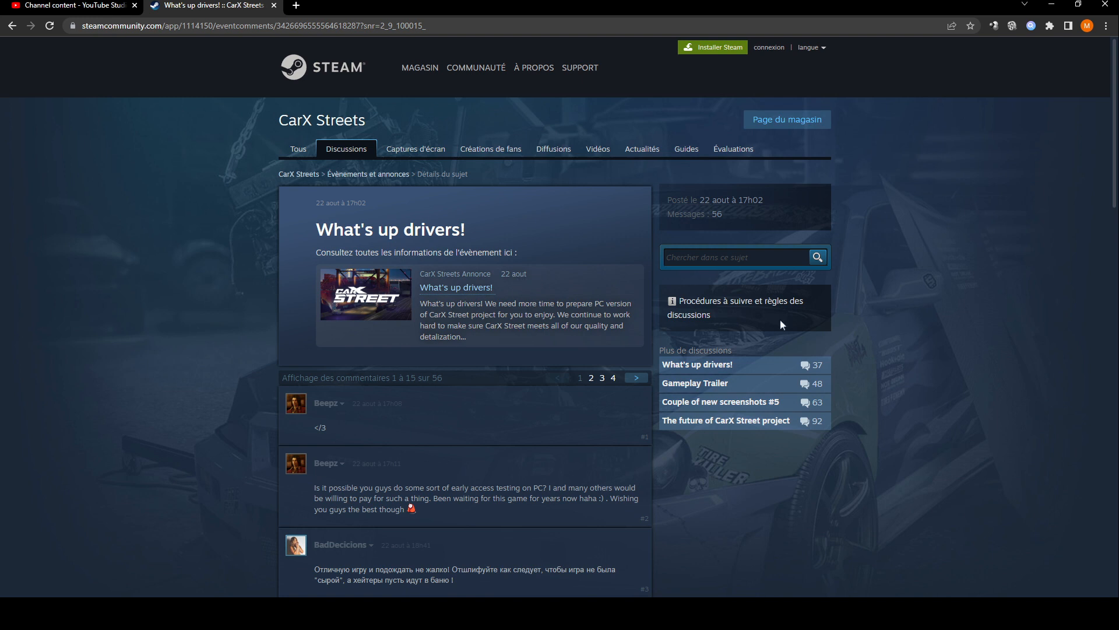